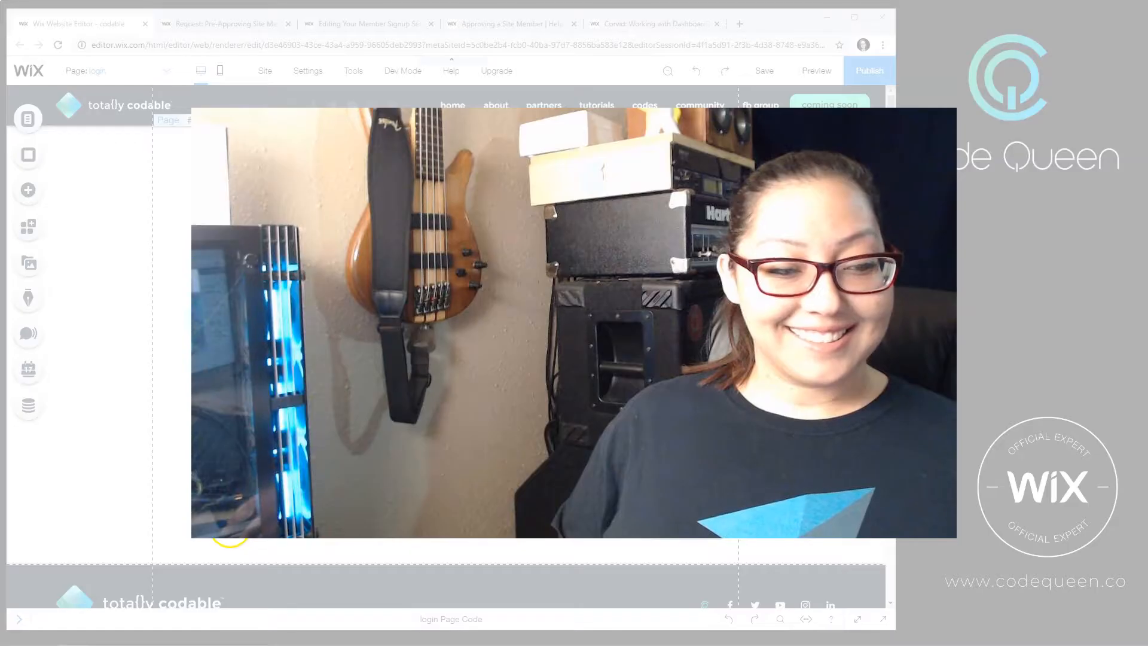
# View the Help Center article on editing member signup settings for the default form
pyautogui.click(224, 23)
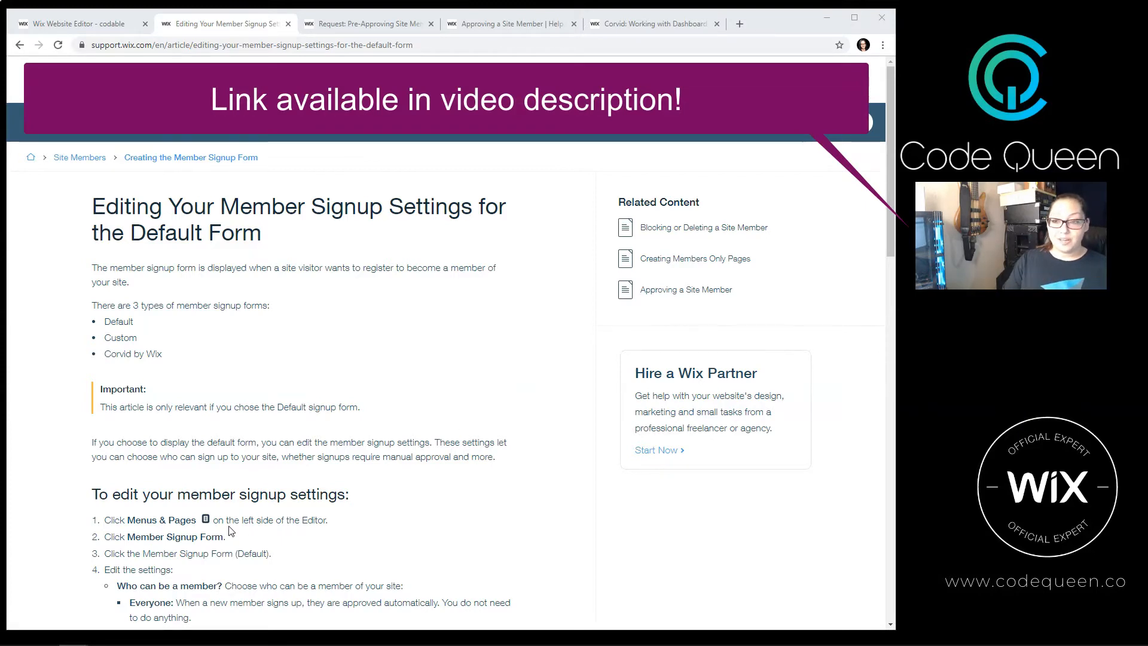
pyautogui.scroll(-3)
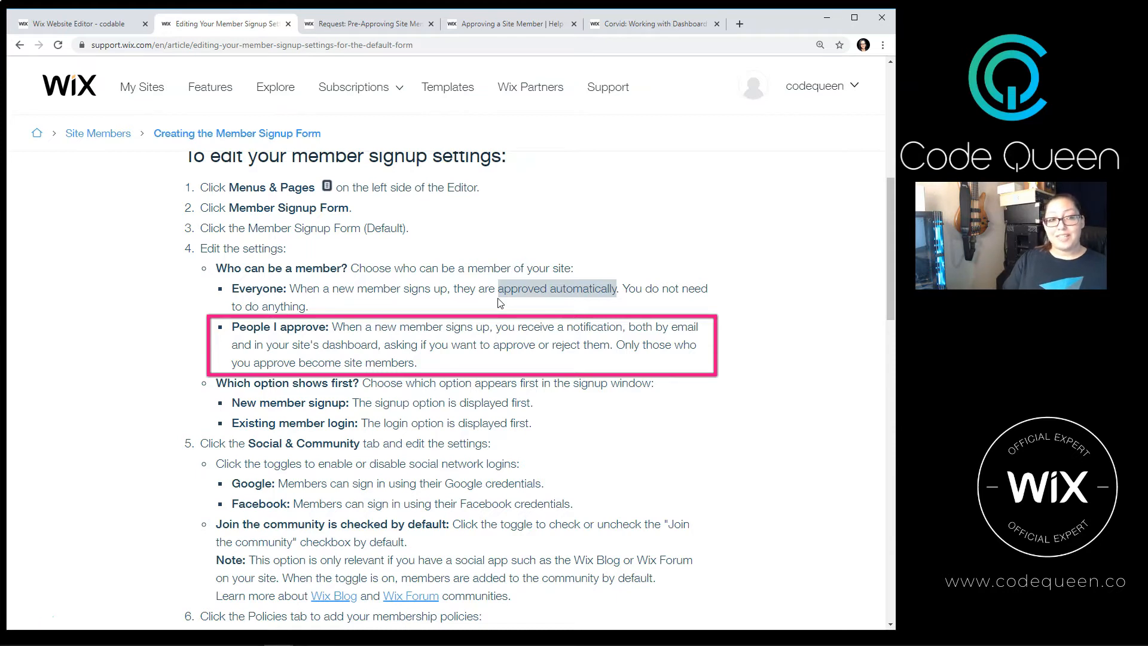
pyautogui.click(369, 24)
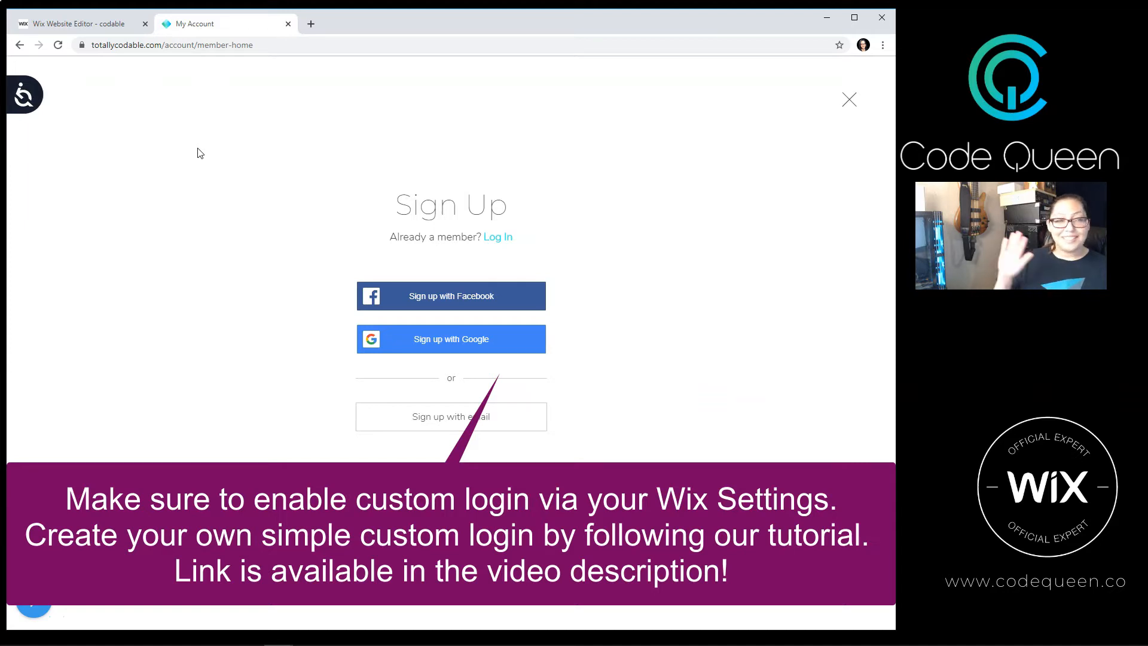
# Return from the live Sign Up window to the editor's custom login page
pyautogui.click(76, 24)
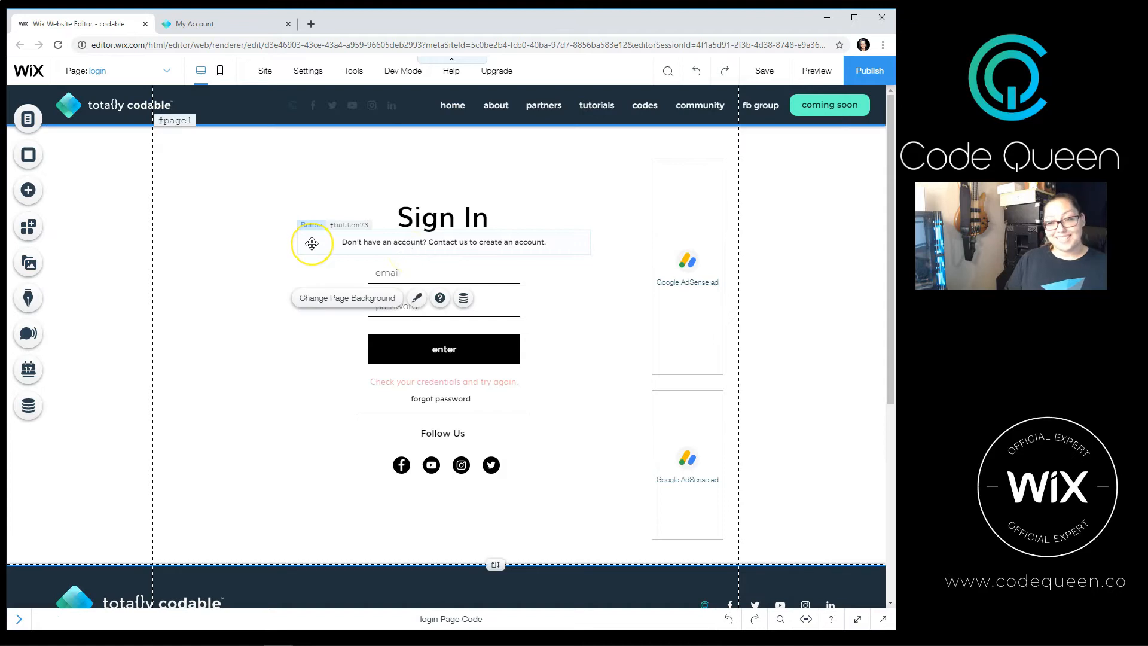
# Show the Introducing Dashboard Pages dialog from Menus & Pages > Dashboard Pages
pyautogui.click(402, 71)
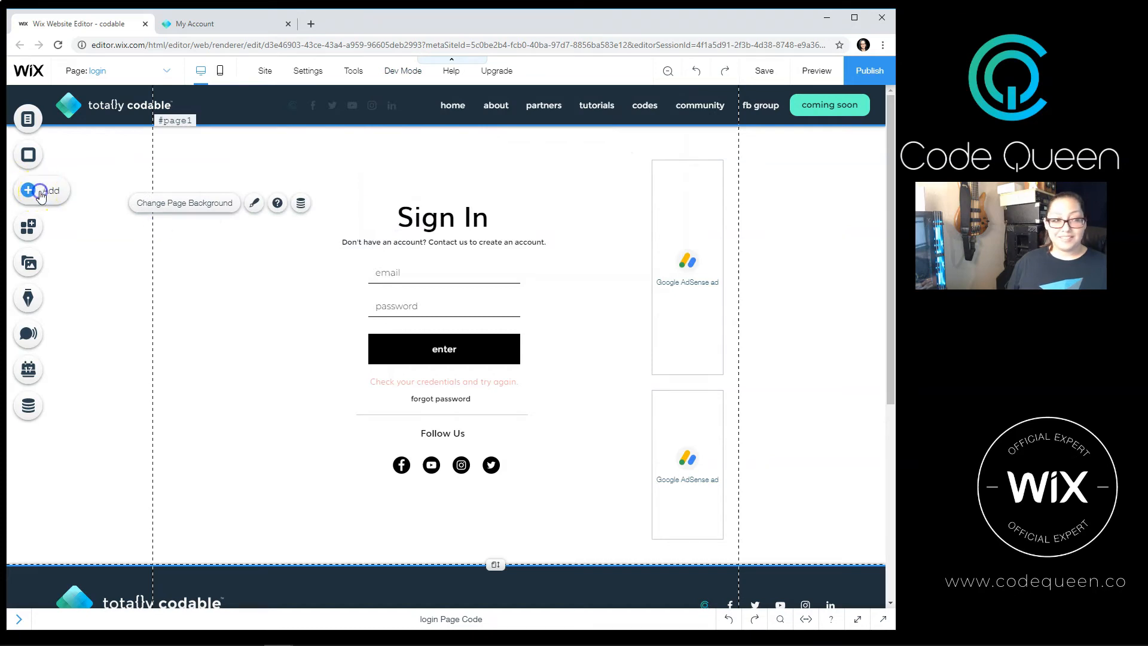
pyautogui.click(27, 190)
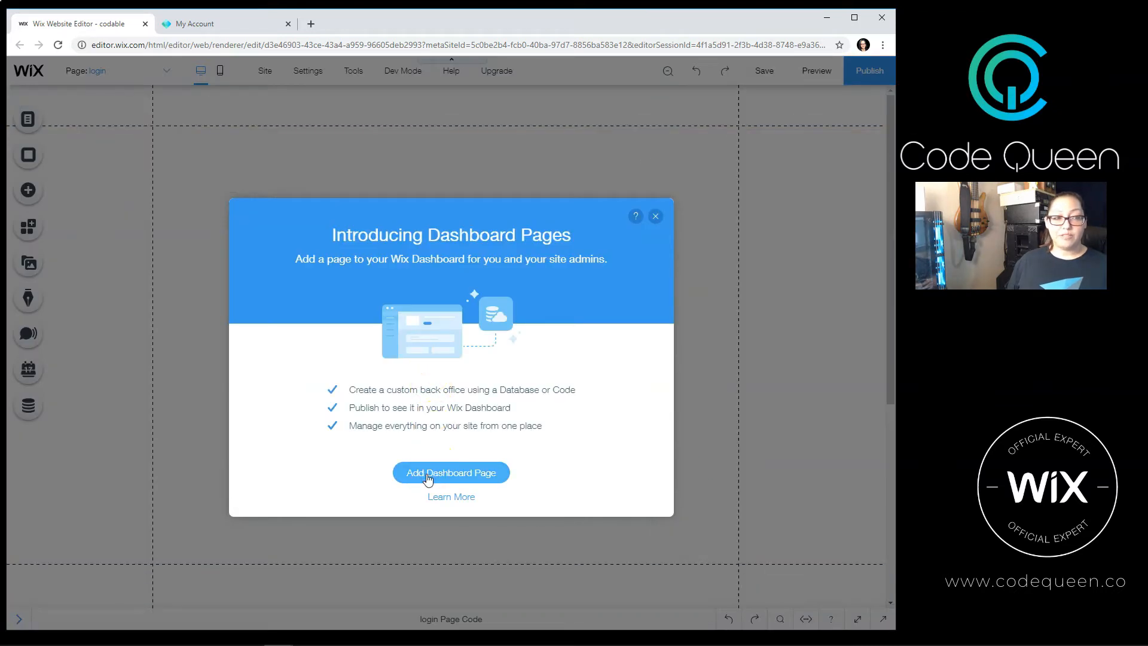
# Add a dashboard page named 'Add a User' and start adding the Private Registration form
pyautogui.click(451, 473)
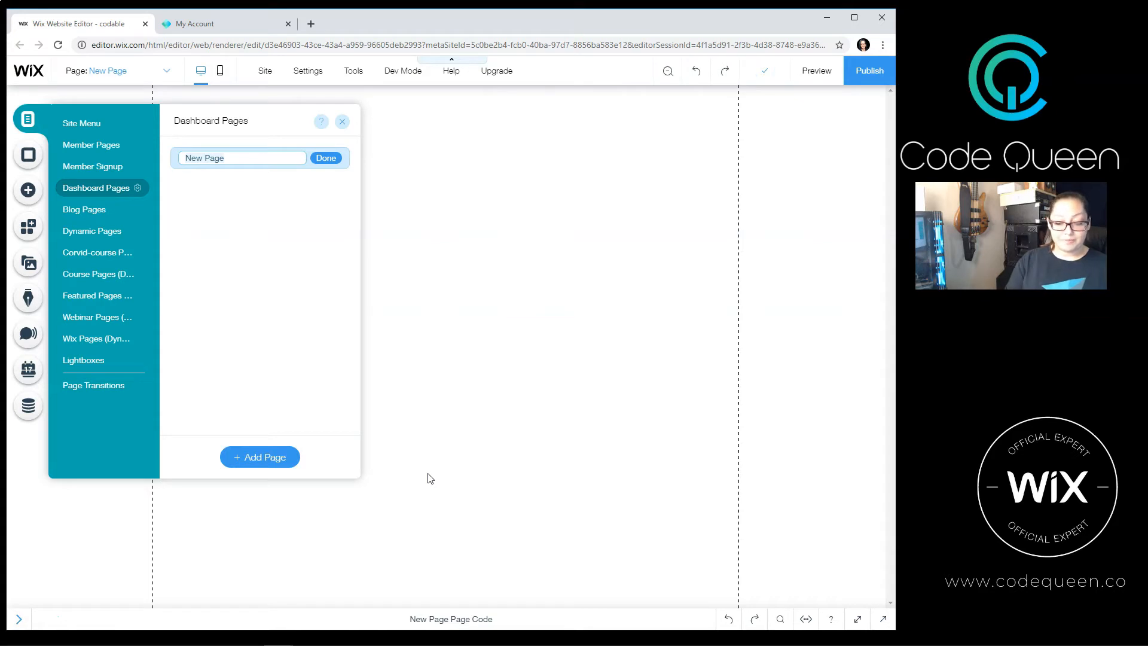
pyautogui.write('Add')
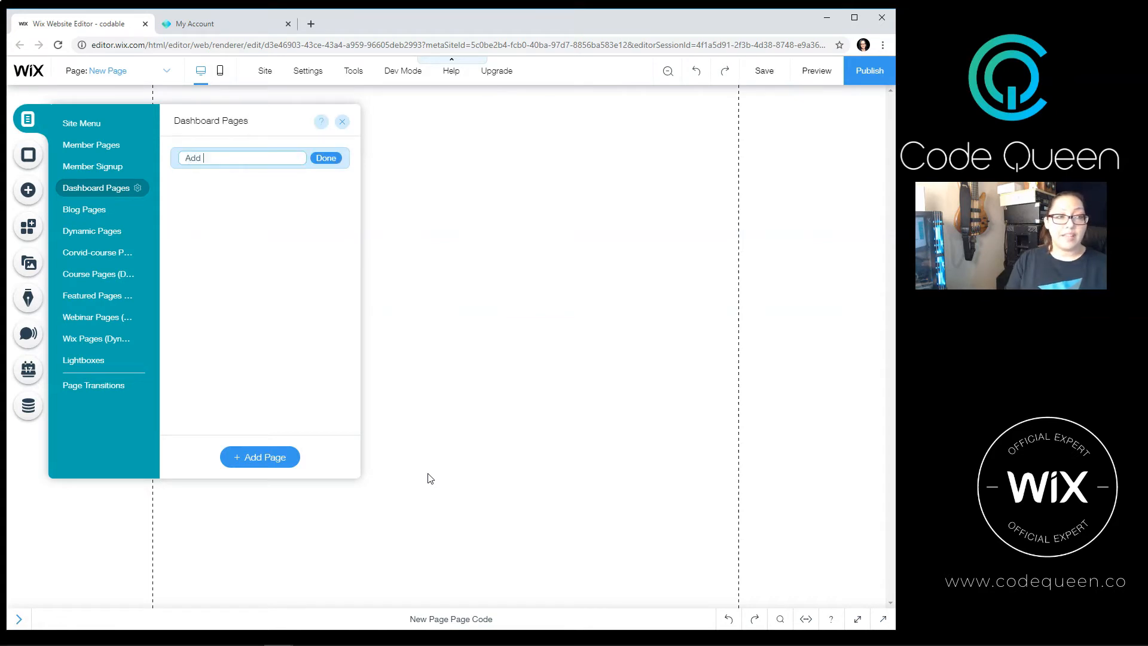
pyautogui.click(326, 158)
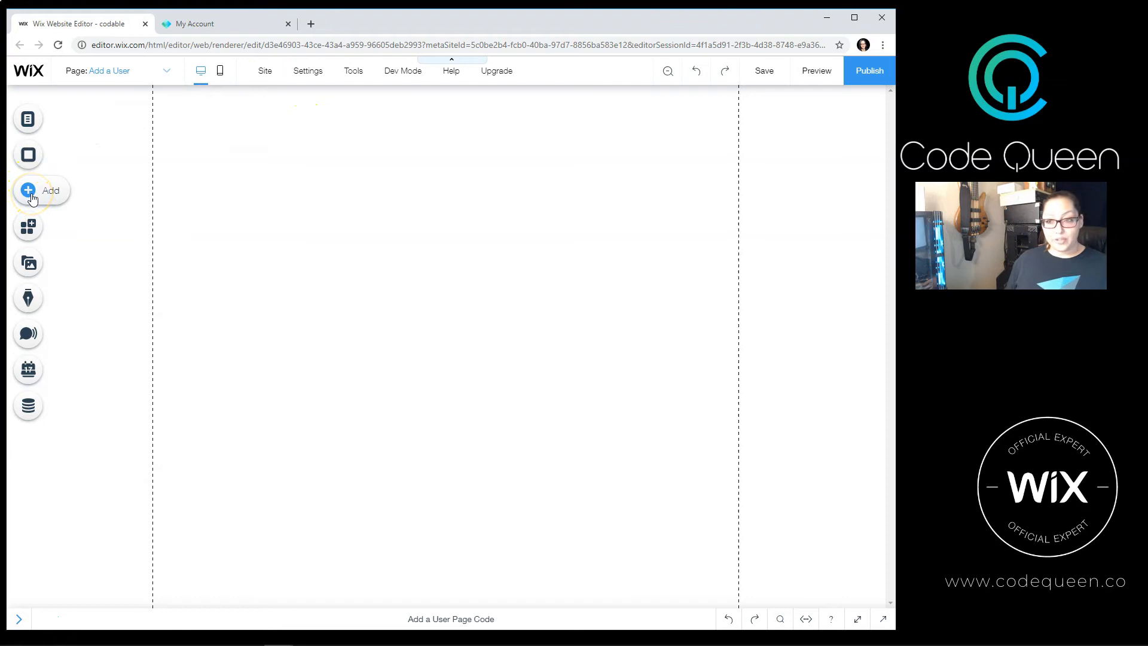
pyautogui.click(28, 119)
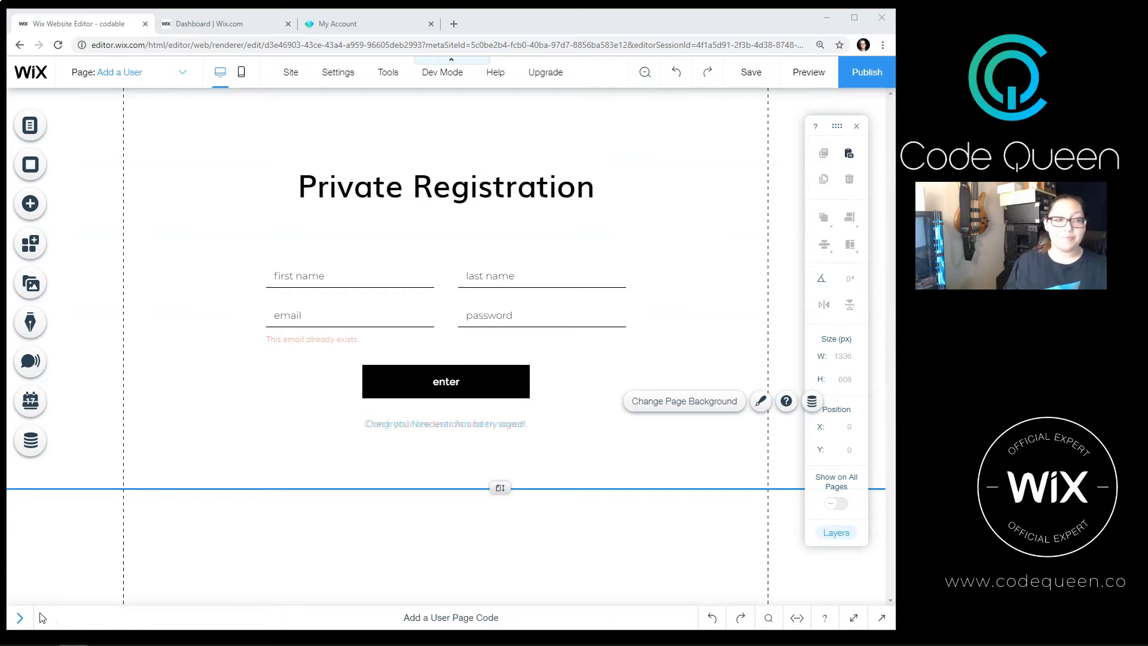
# Review the firstName, lastName and email field IDs and separate the errorMessage and successMessage texts
pyautogui.click(350, 275)
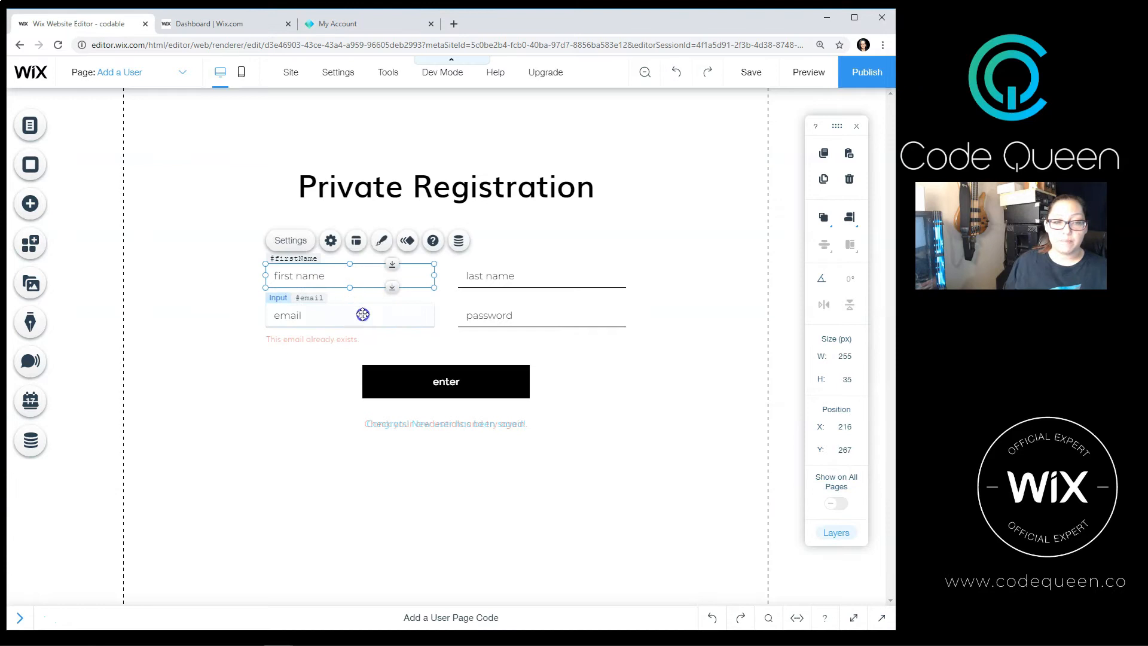
pyautogui.click(488, 315)
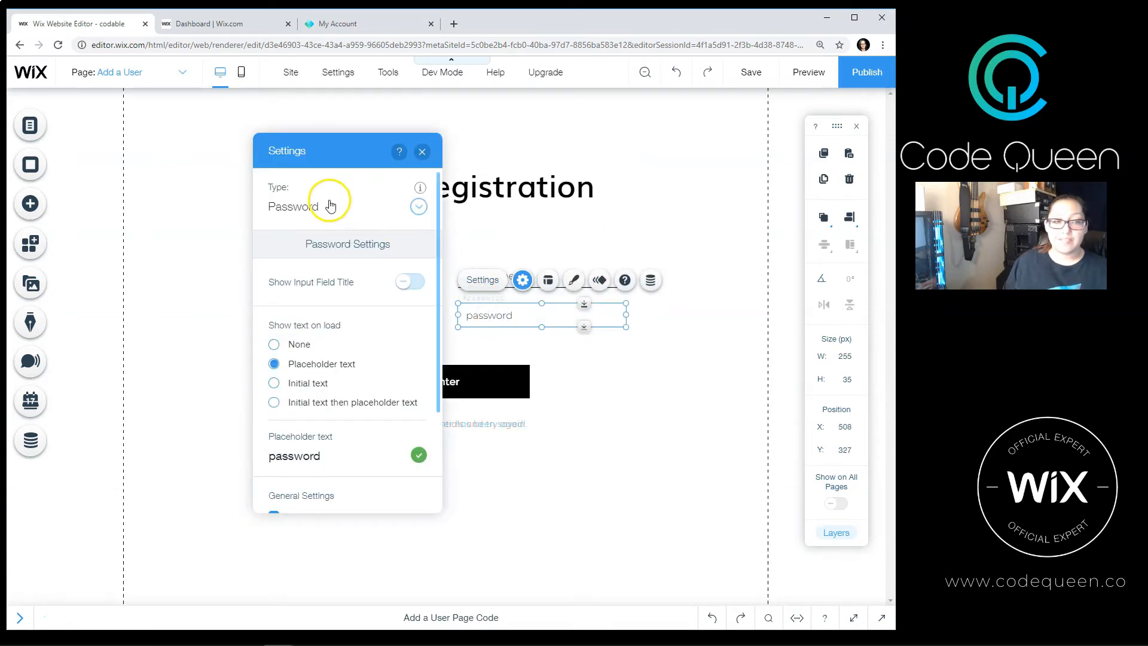
pyautogui.moveTo(347, 150); pyautogui.dragTo(165, 167)
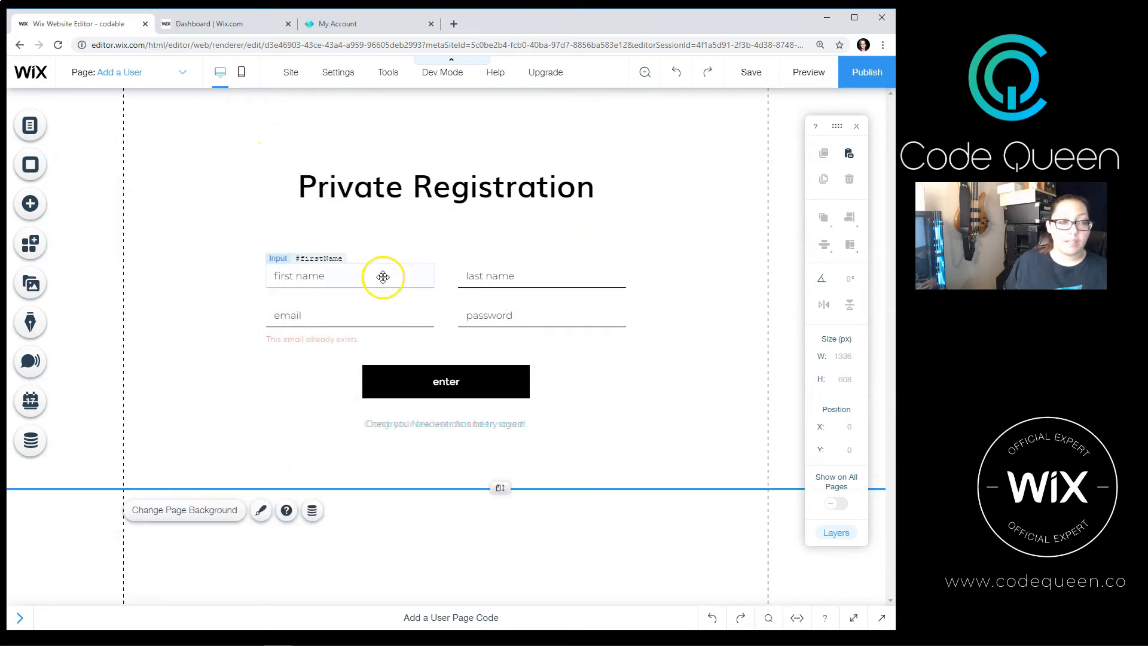
pyautogui.click(541, 275)
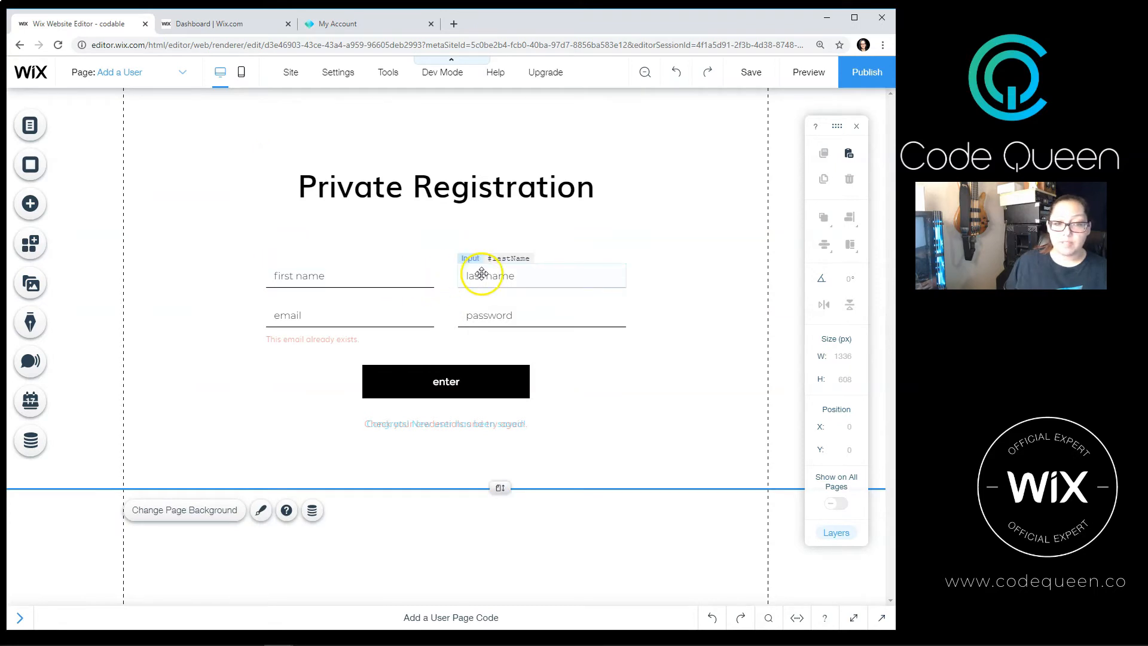
pyautogui.click(520, 315)
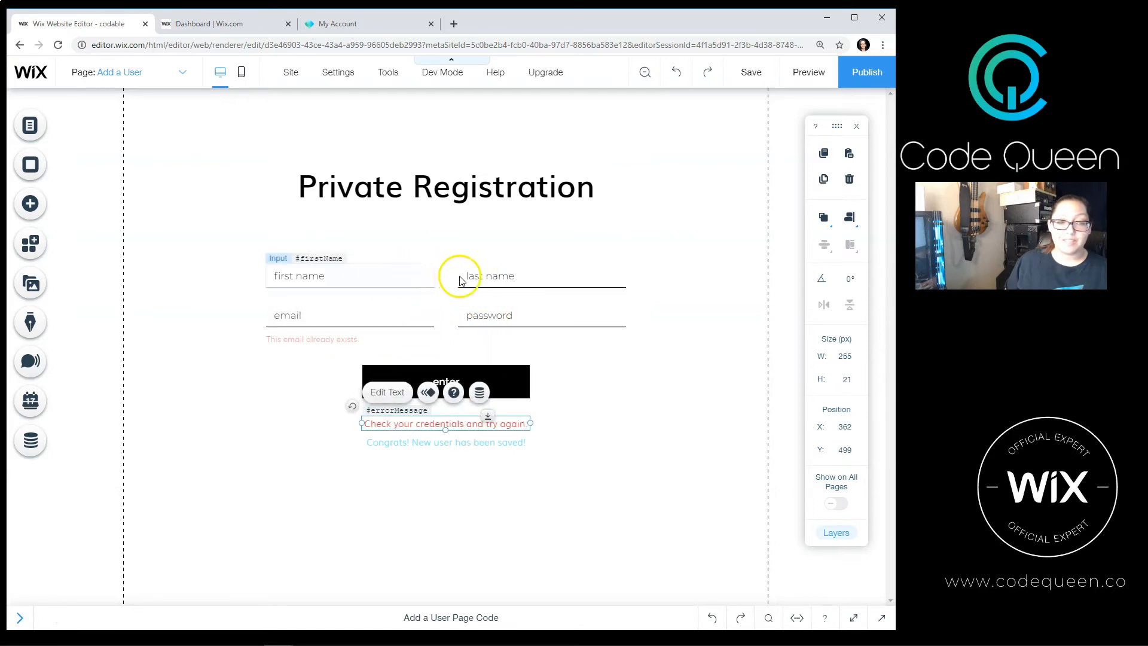
pyautogui.click(488, 314)
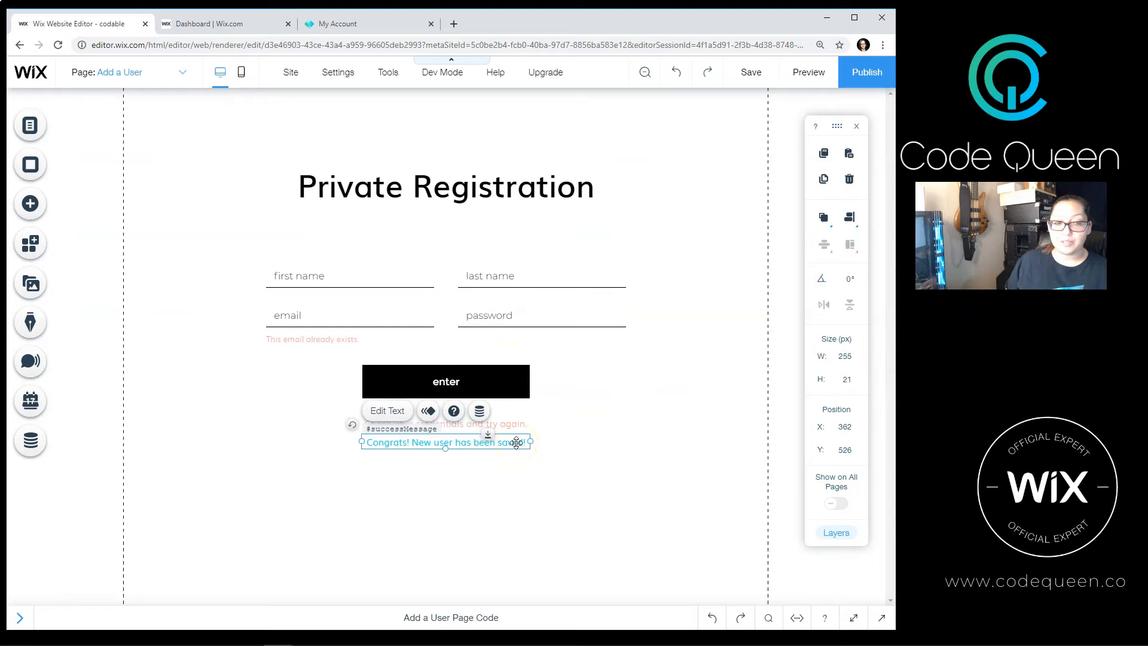
# View the enter button's properties to confirm its registrationButton ID
pyautogui.rightClick(446, 380)
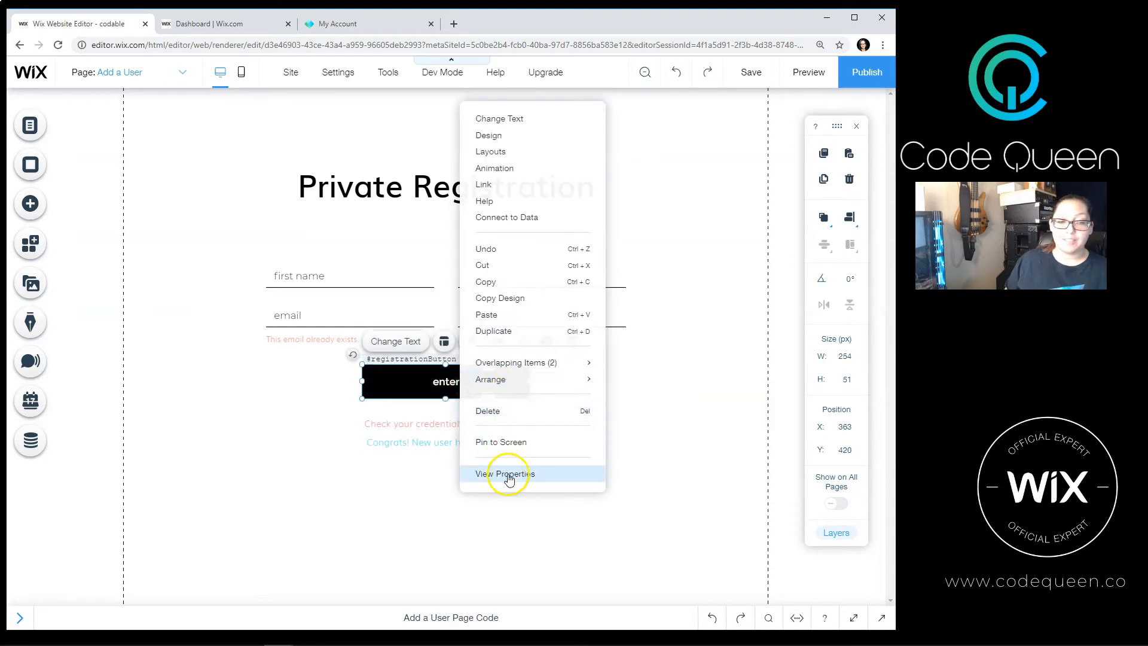
pyautogui.click(505, 474)
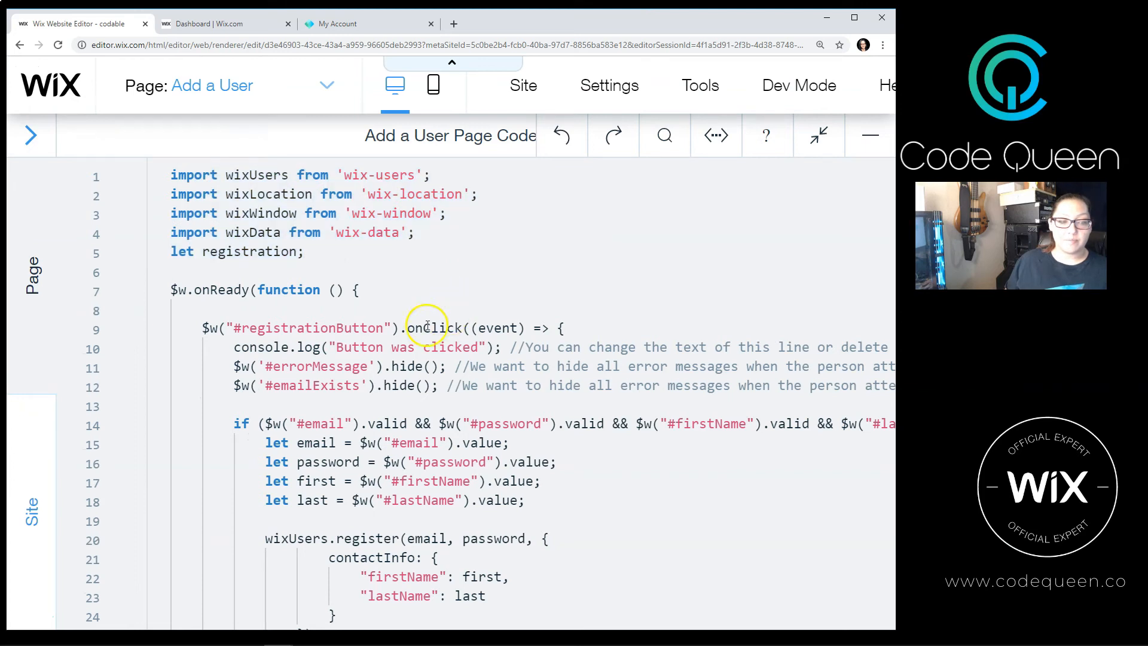
pyautogui.doubleClick(307, 327)
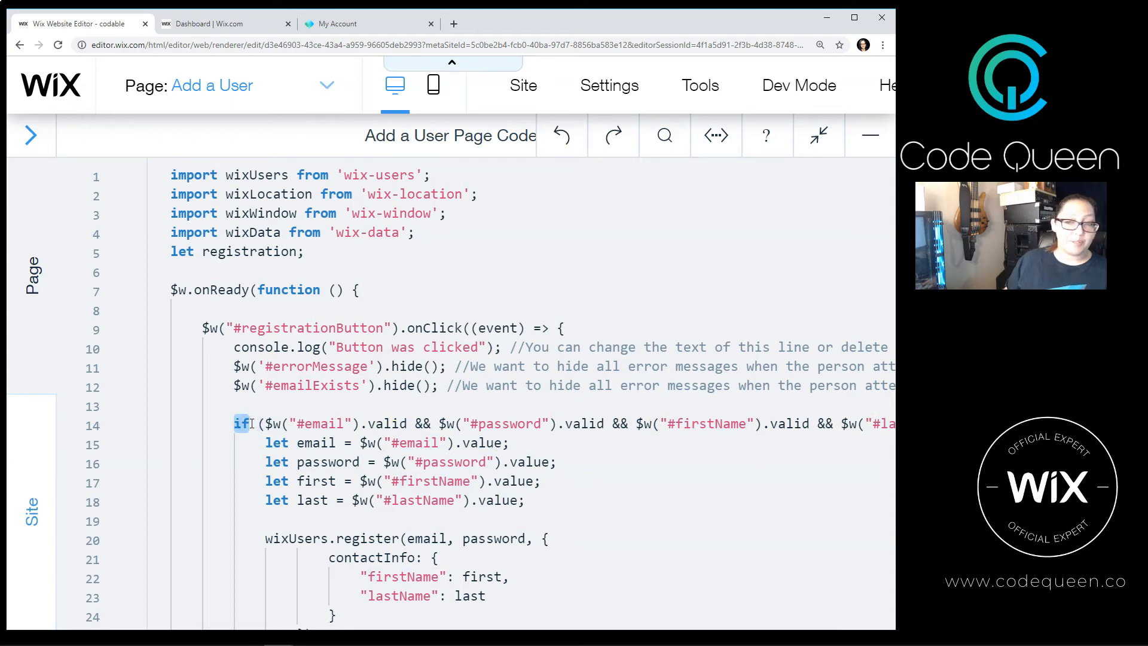
pyautogui.scroll(-3)
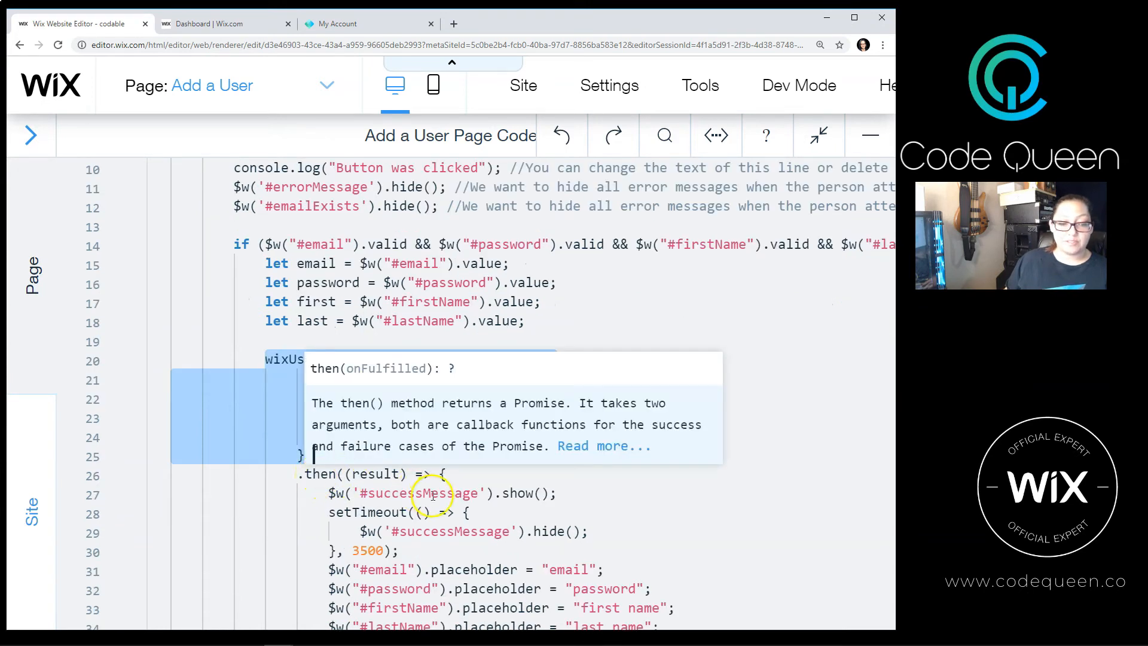
pyautogui.doubleClick(421, 493)
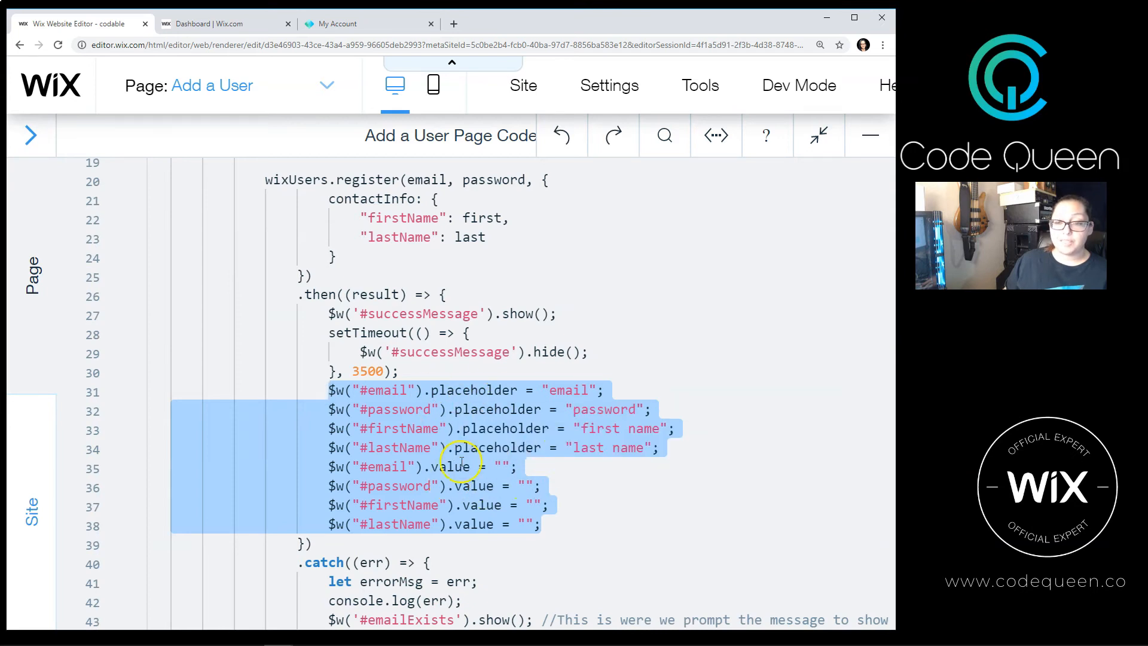
pyautogui.click(393, 390)
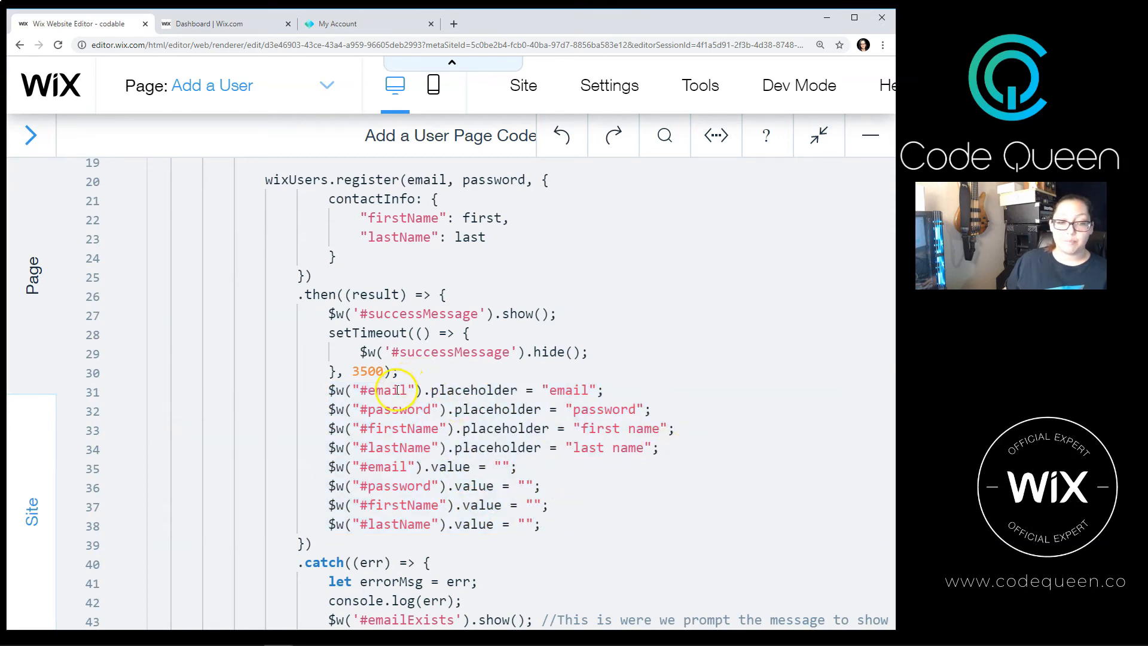
pyautogui.doubleClick(566, 390)
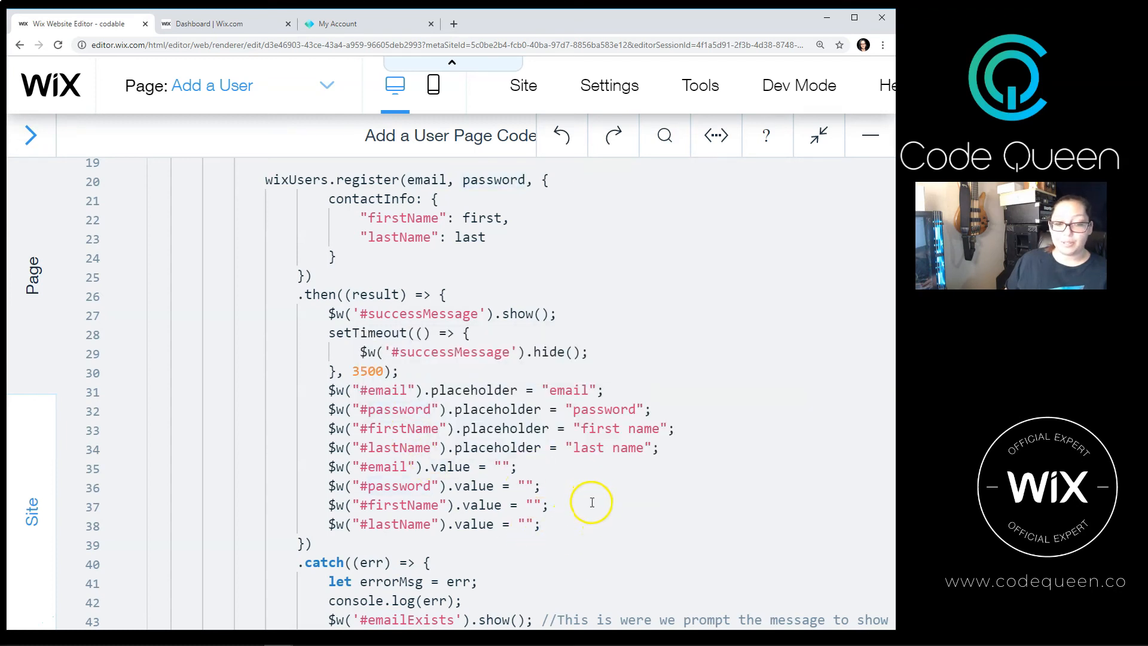
pyautogui.click(542, 524)
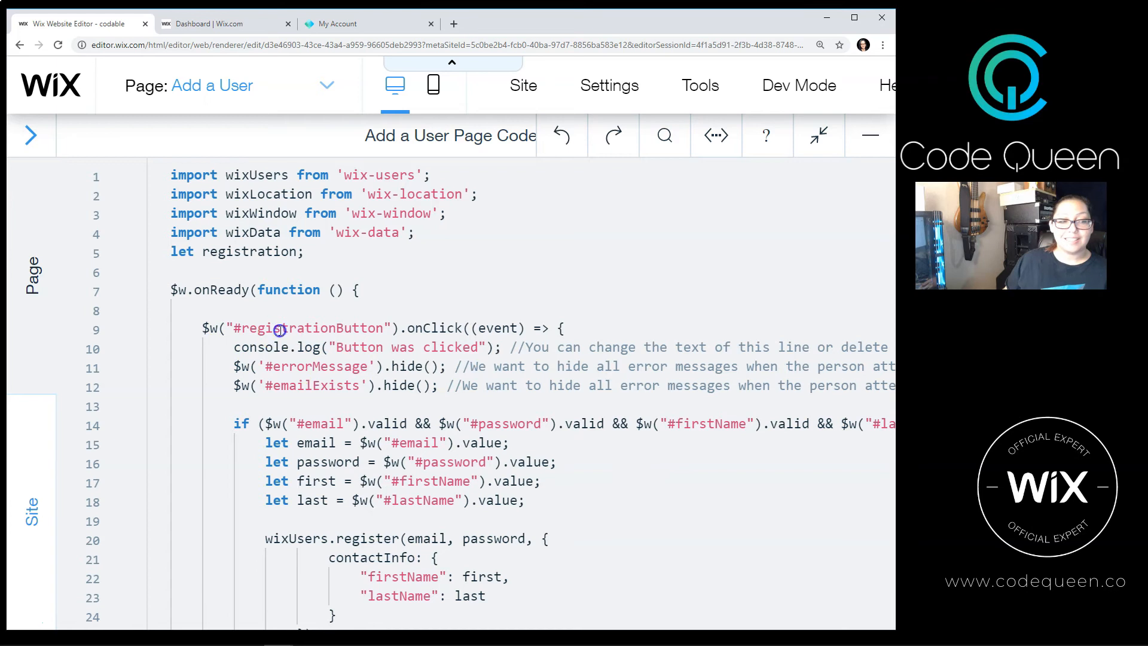
# Publish the Add a User page changes and go to My Dashboard
pyautogui.doubleClick(315, 387)
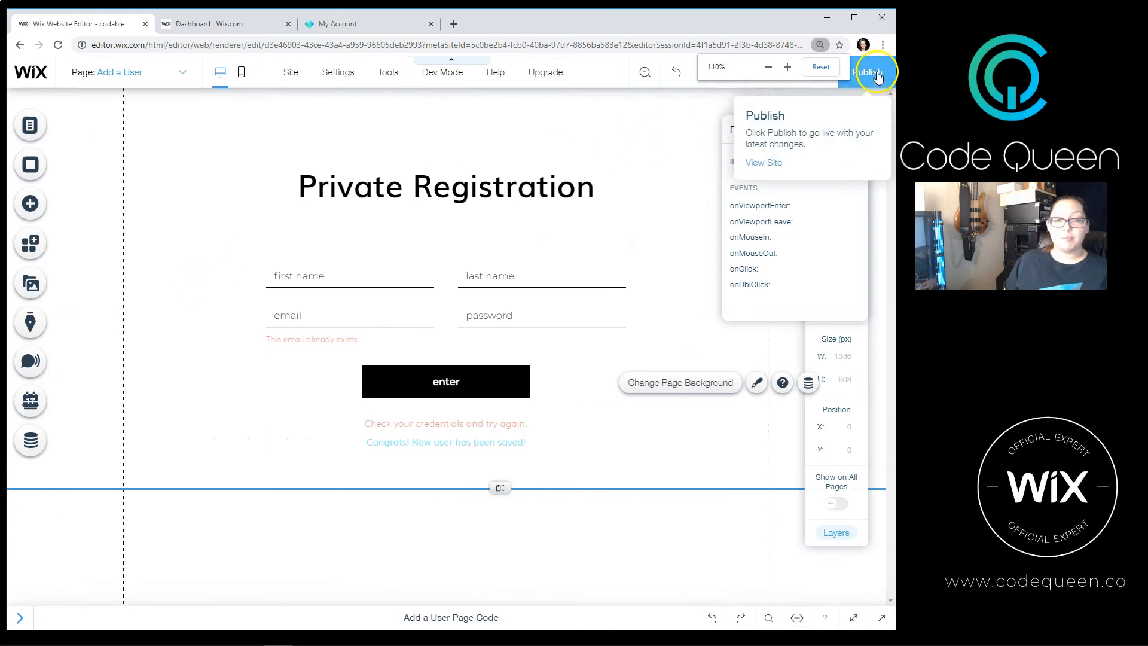
pyautogui.click(870, 72)
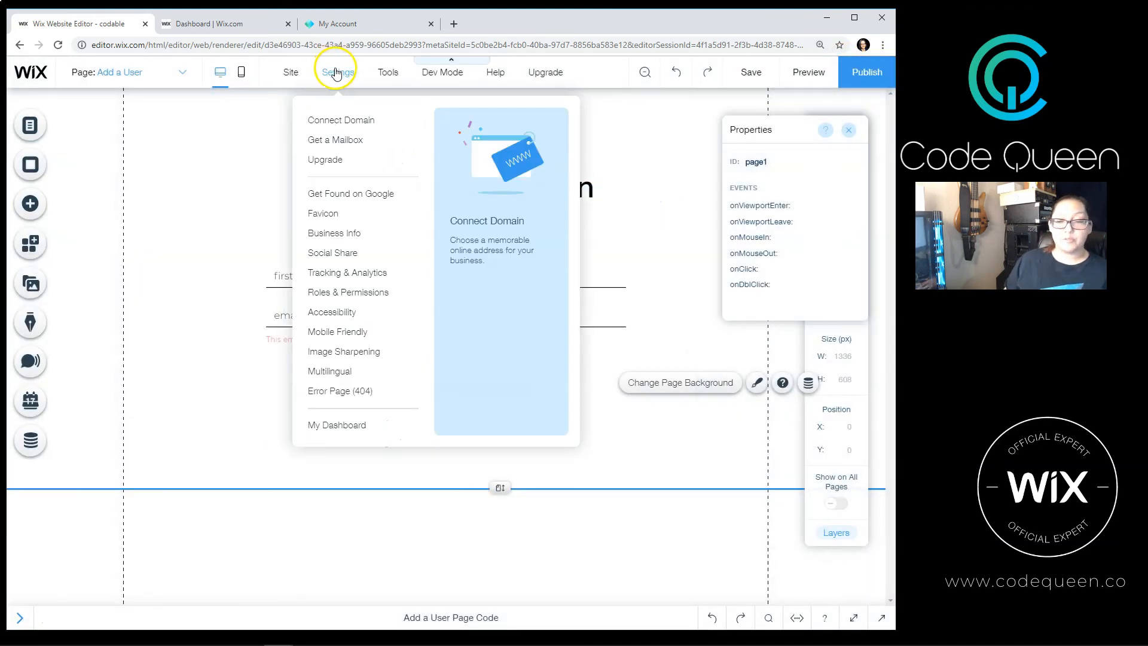
pyautogui.moveTo(337, 424)
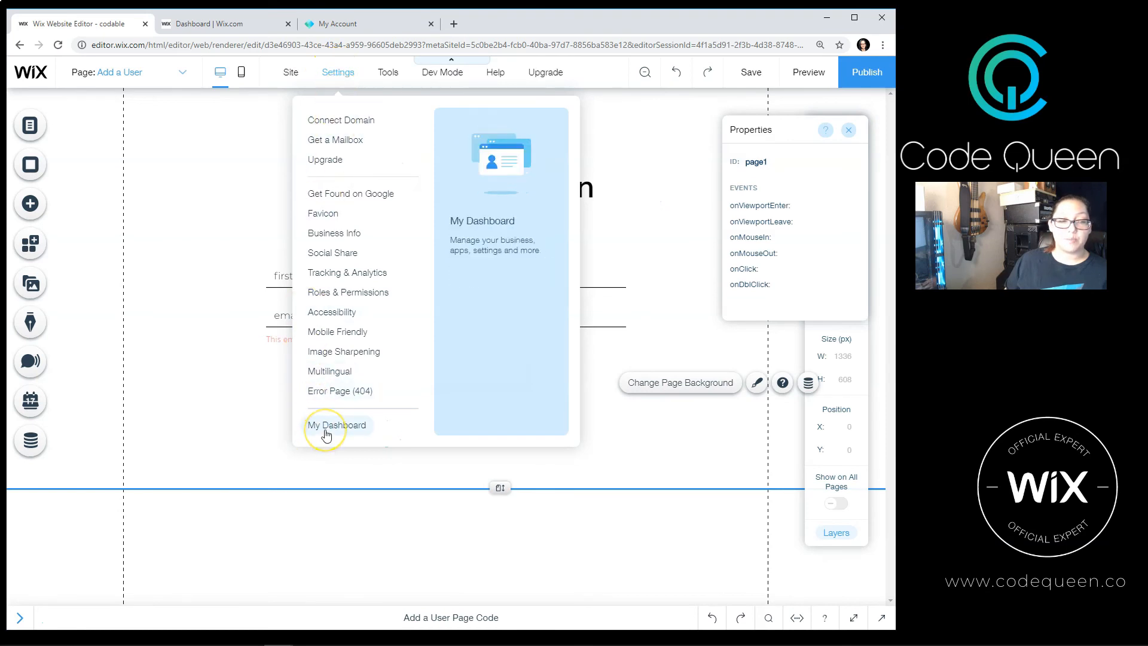
pyautogui.click(336, 424)
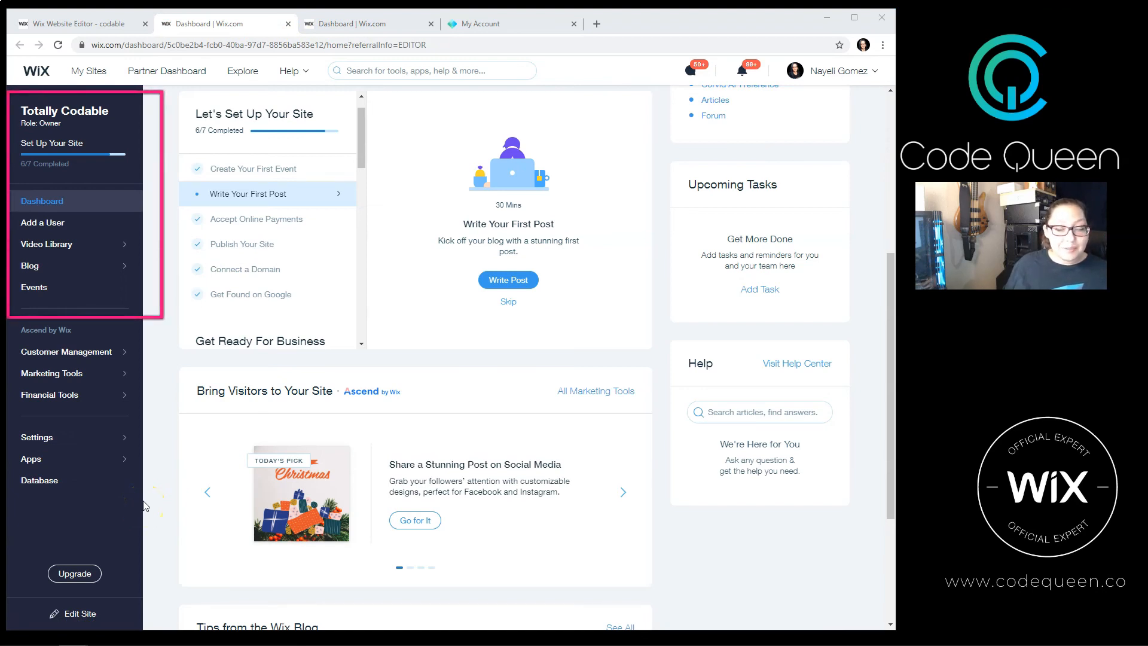
pyautogui.moveTo(76, 314)
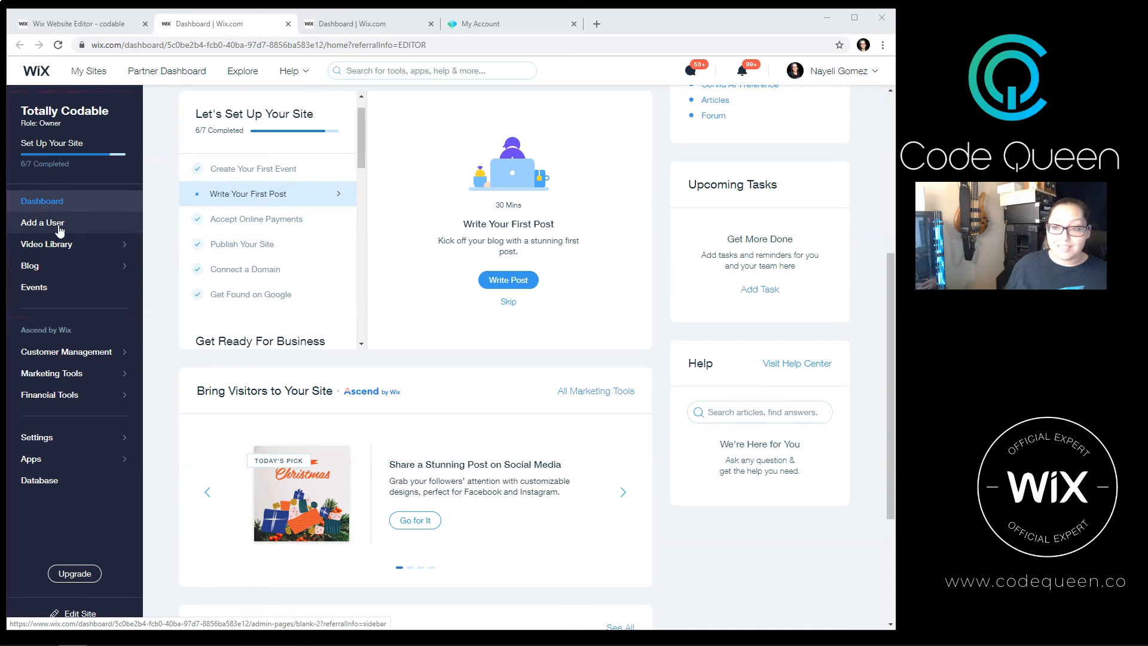
# Open the Add a User page from the dashboard sidebar
pyautogui.click(43, 223)
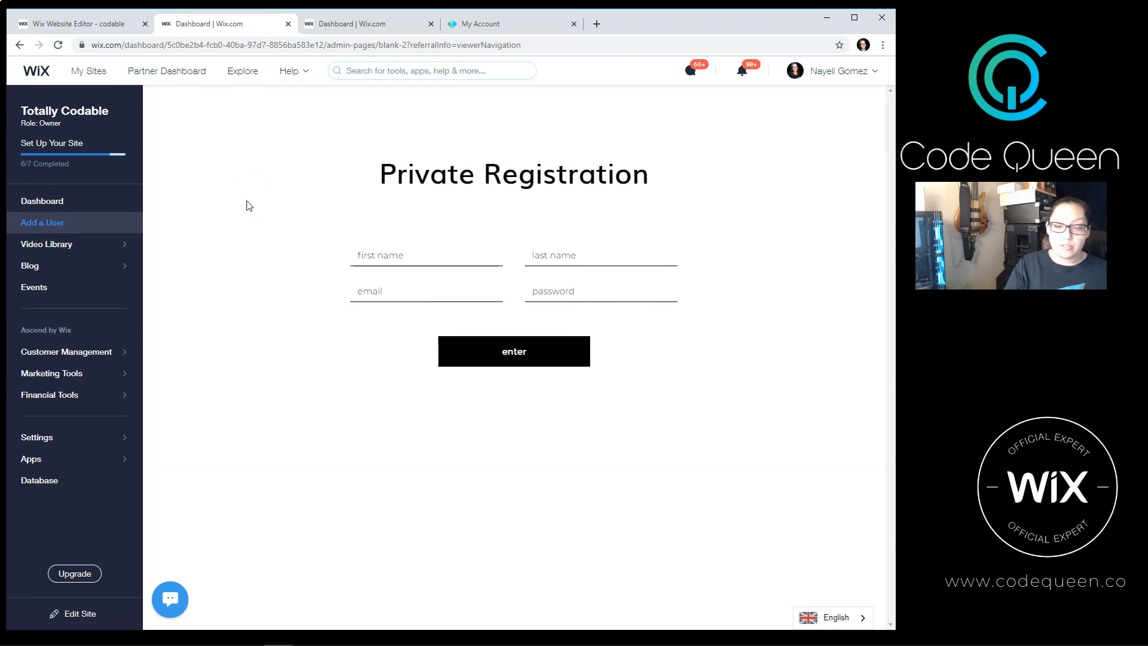
pyautogui.moveTo(359, 201)
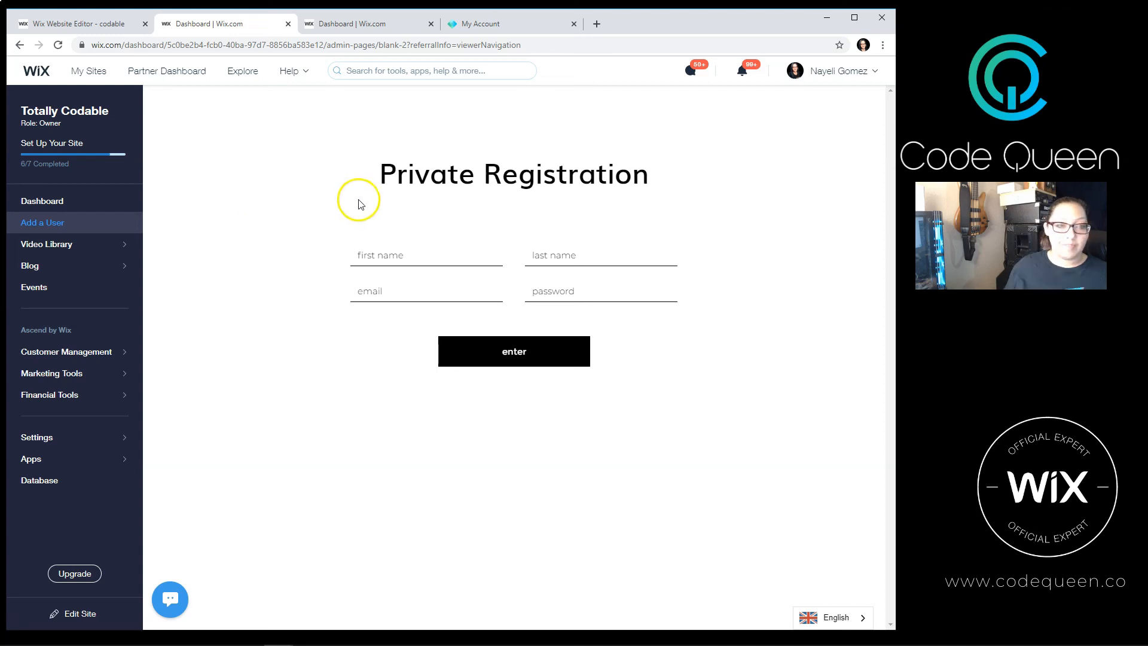
# Register a test user 'candy shopper' with email and password through the Private Registration form
pyautogui.write('candy')
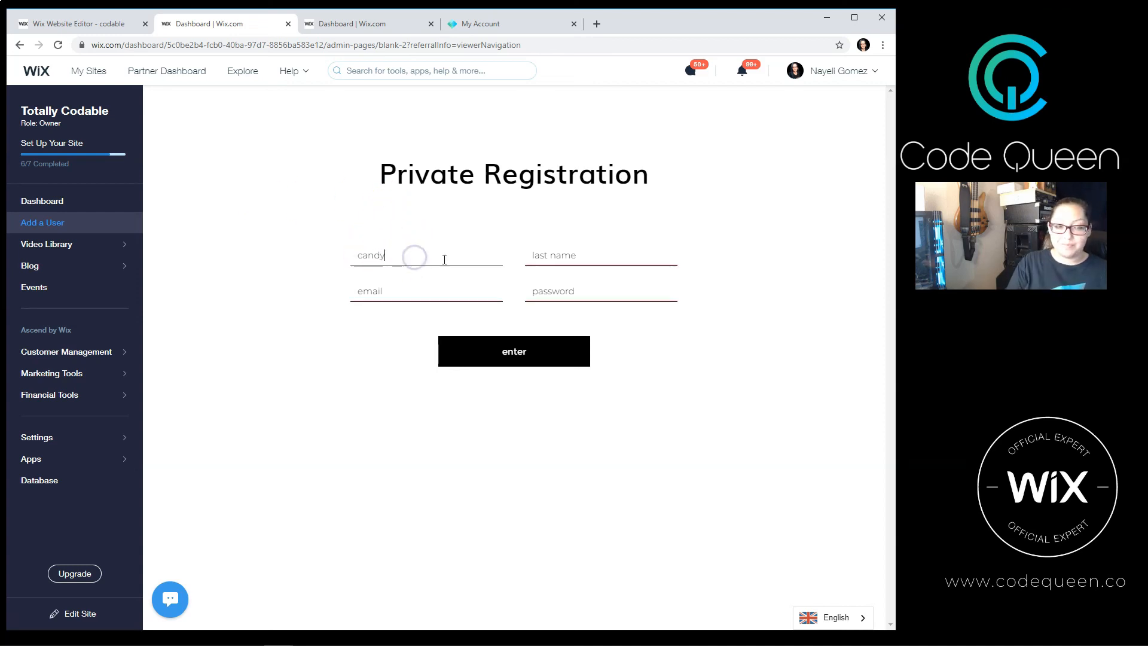
pyautogui.write('shopper')
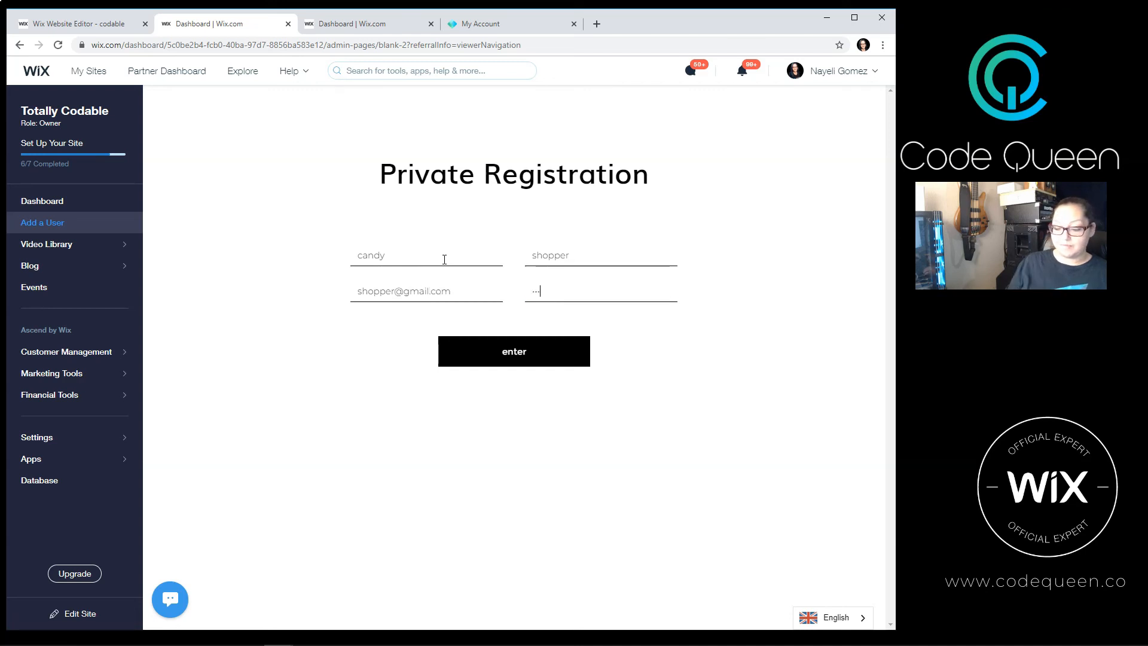
pyautogui.click(513, 351)
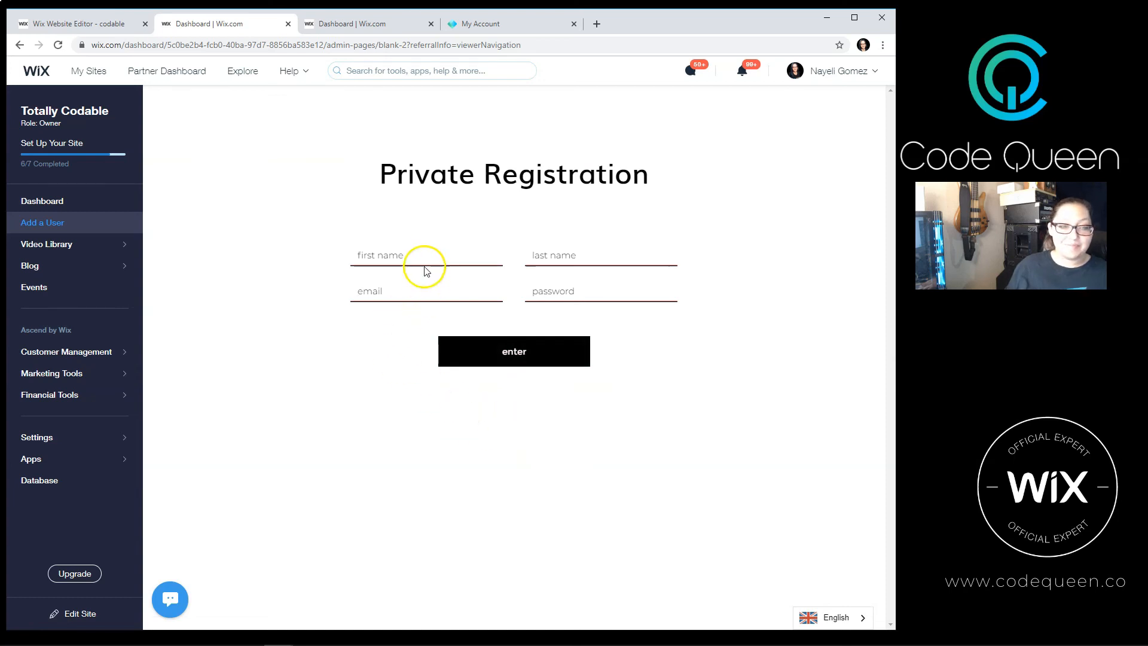
# Refill the same test user's name and password and submit the registration again
pyautogui.click(426, 261)
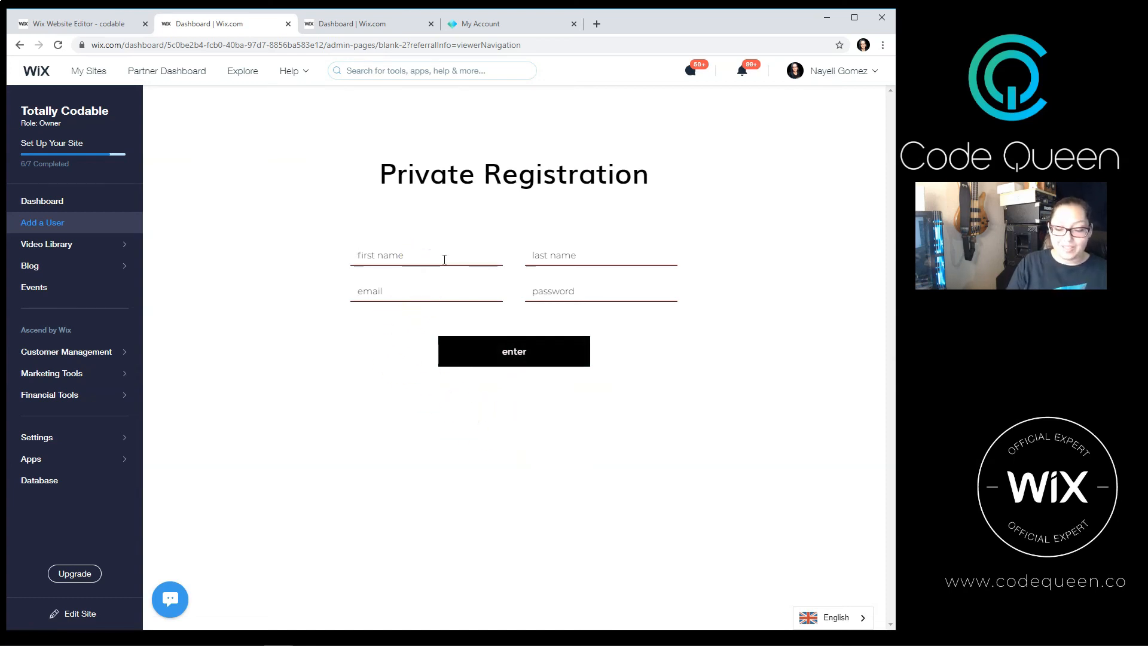
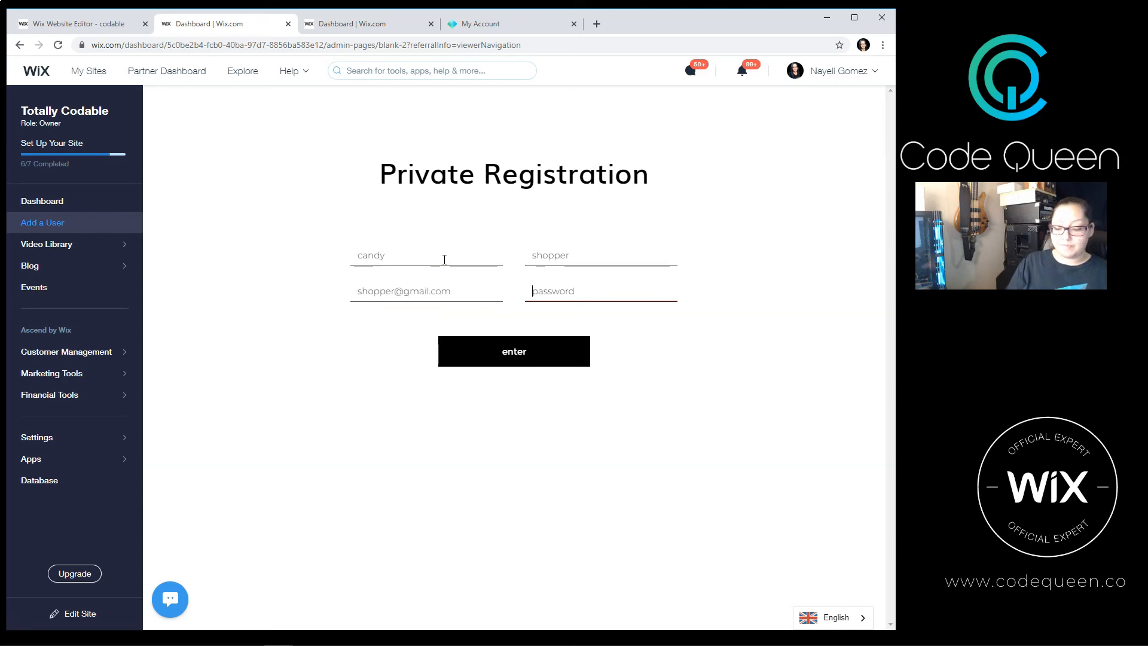
pyautogui.click(513, 351)
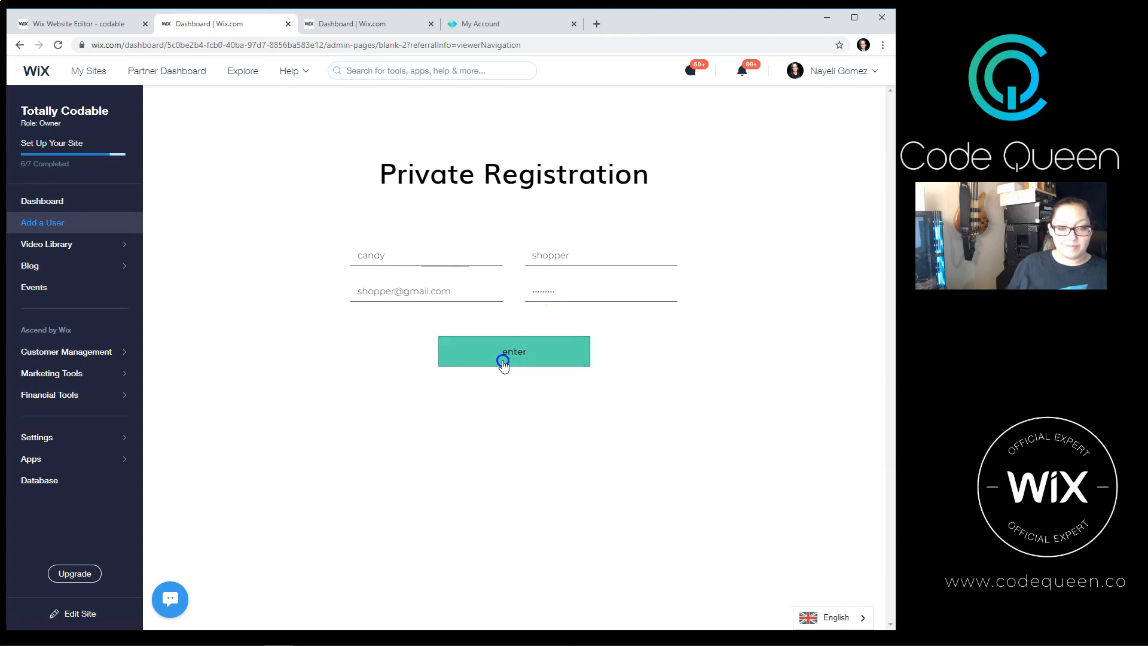
pyautogui.click(513, 352)
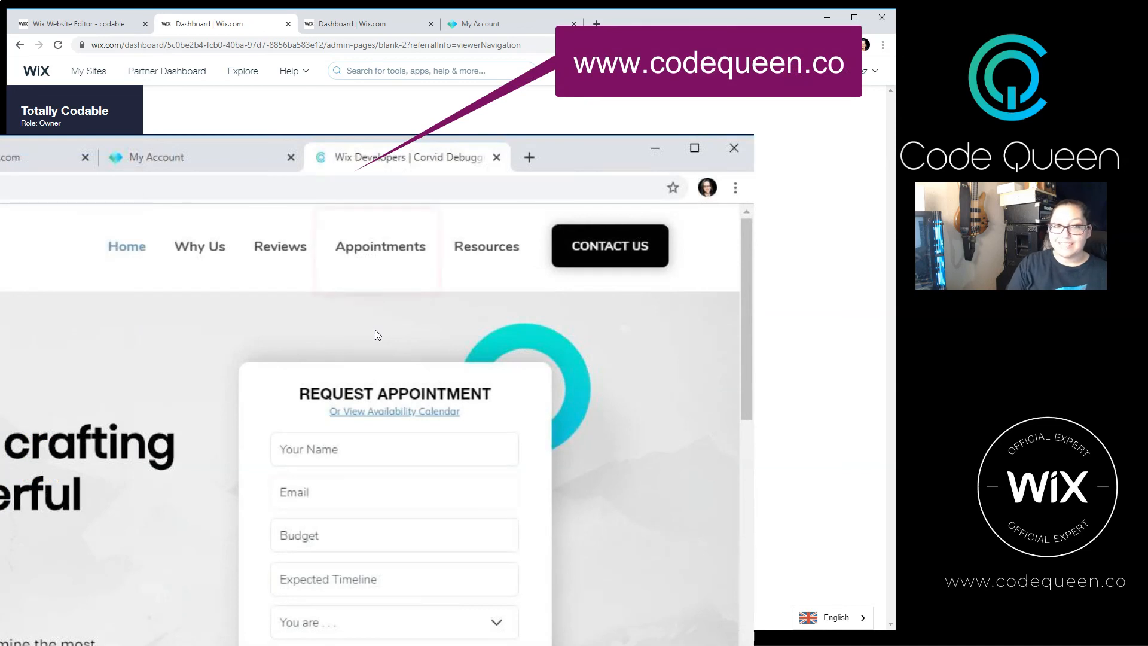
# Bring the codequeen.co site's Appointments page with its Request Appointment form into view
pyautogui.click(381, 246)
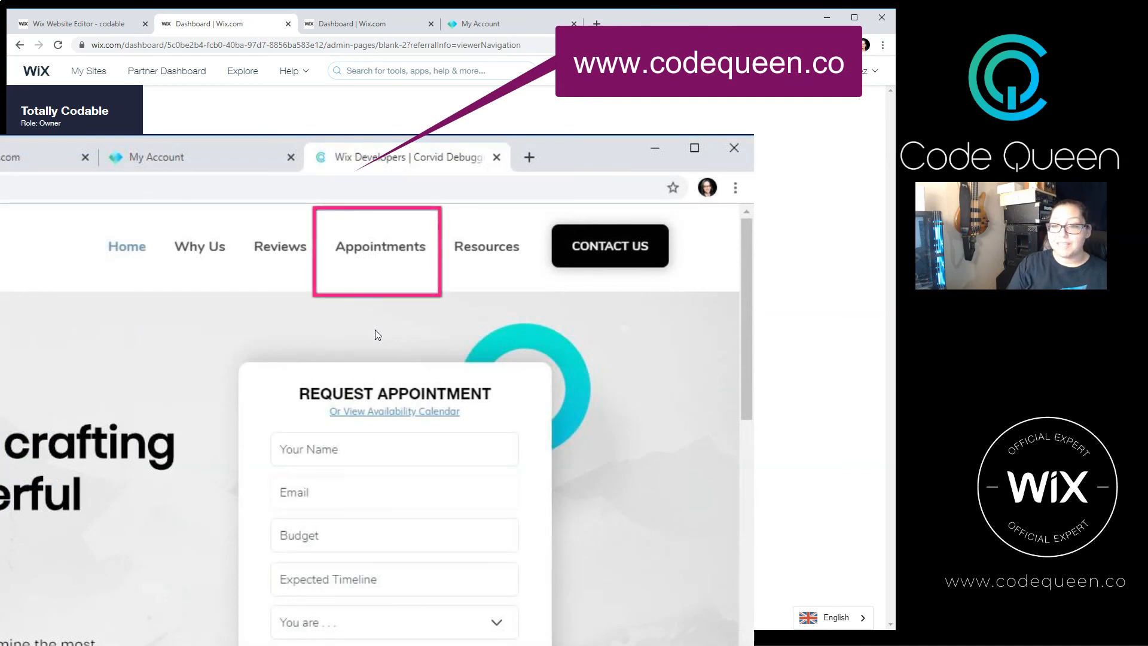